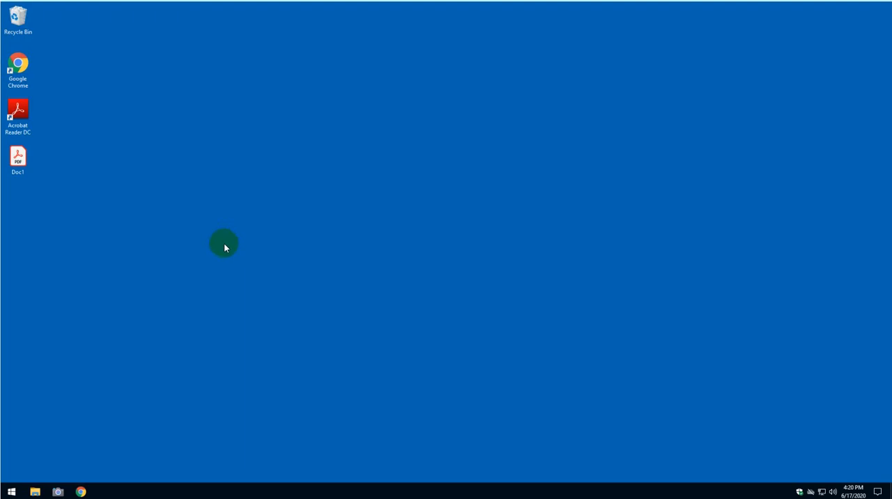
mouse_move(239, 266)
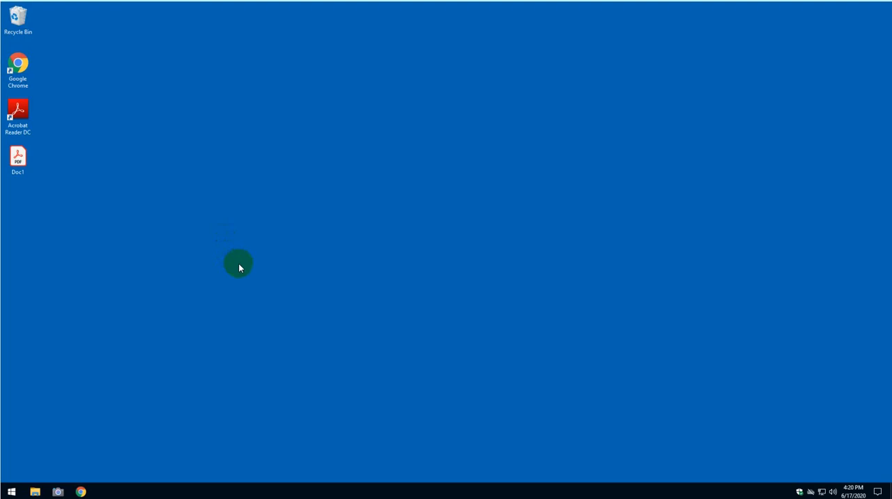
mouse_move(132, 465)
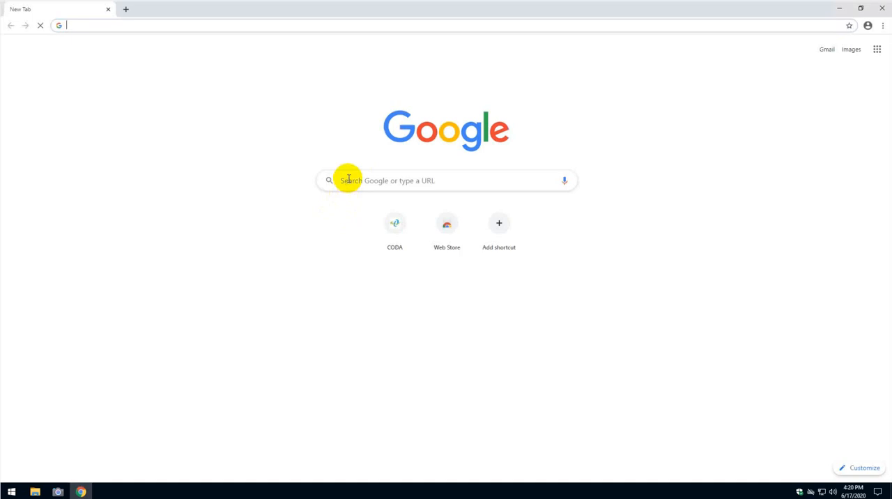
Step: Search Chrome for 'microsoft edge' and open the microsoft.com Edge download page
type("microsoft edge")
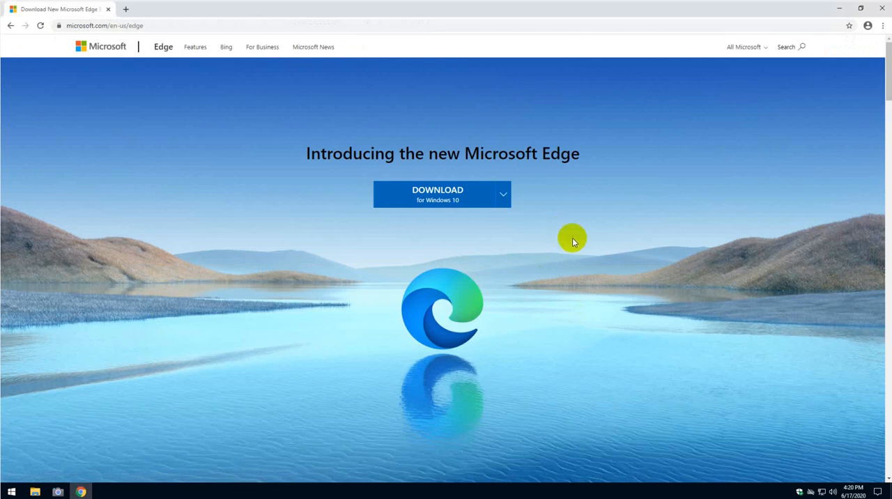
mouse_move(557, 288)
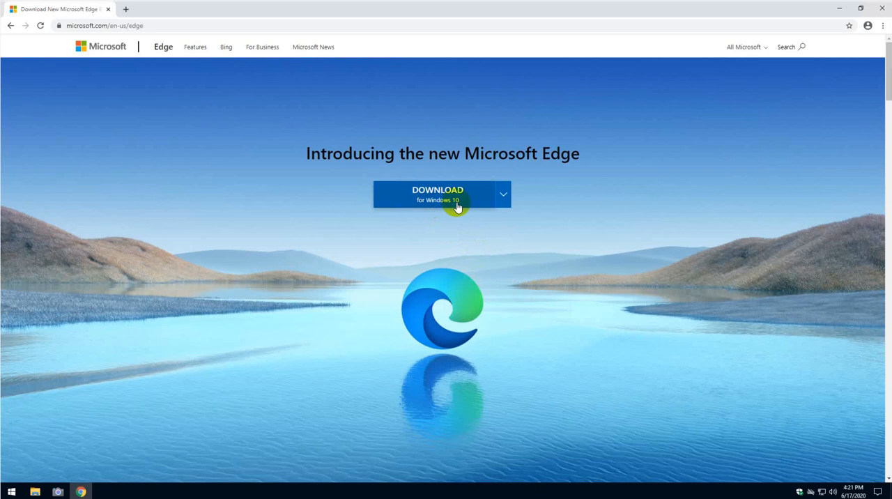
mouse_move(506, 224)
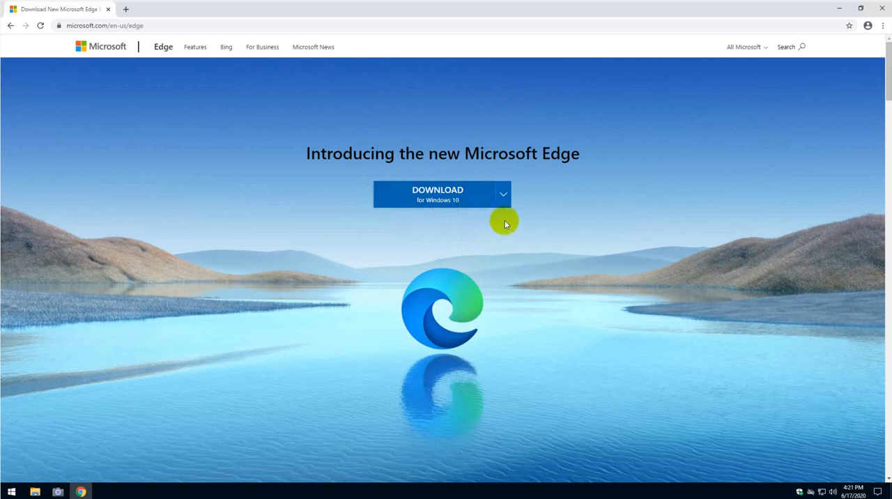
left_click(503, 194)
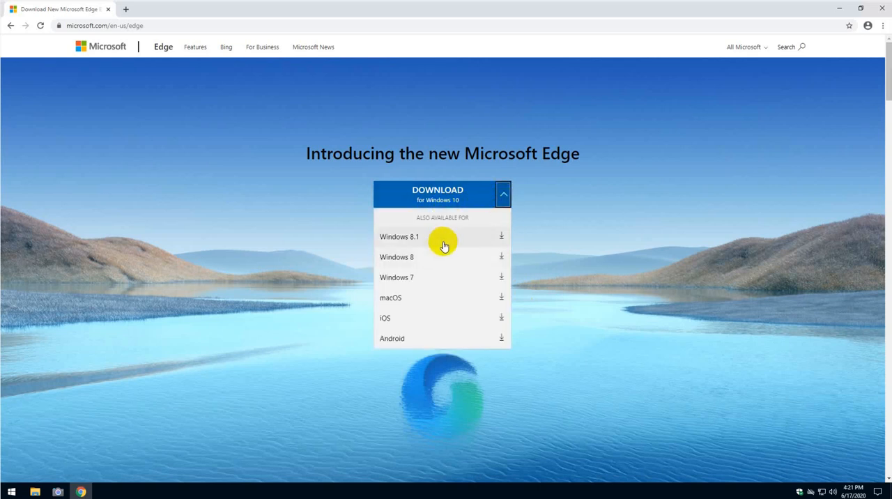
mouse_move(422, 277)
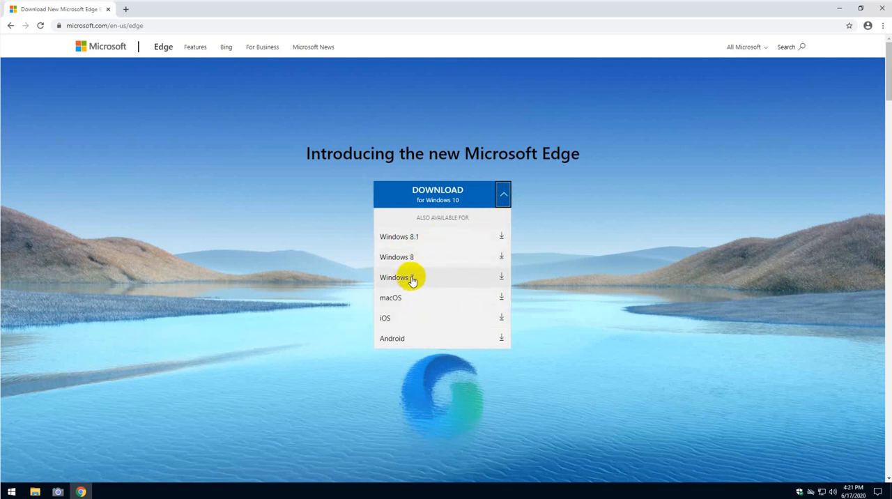
left_click(503, 194)
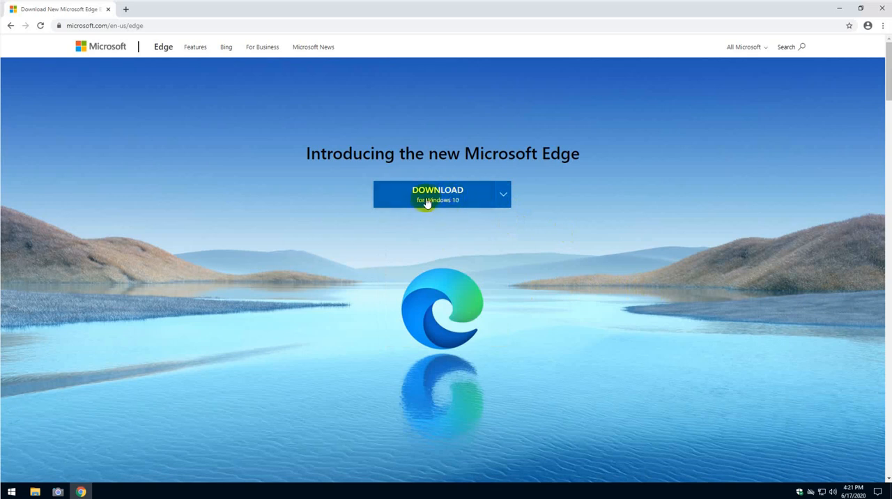
Step: Download Edge for Windows 10, accepting the license terms and dismissing the thank-you dialog
left_click(437, 194)
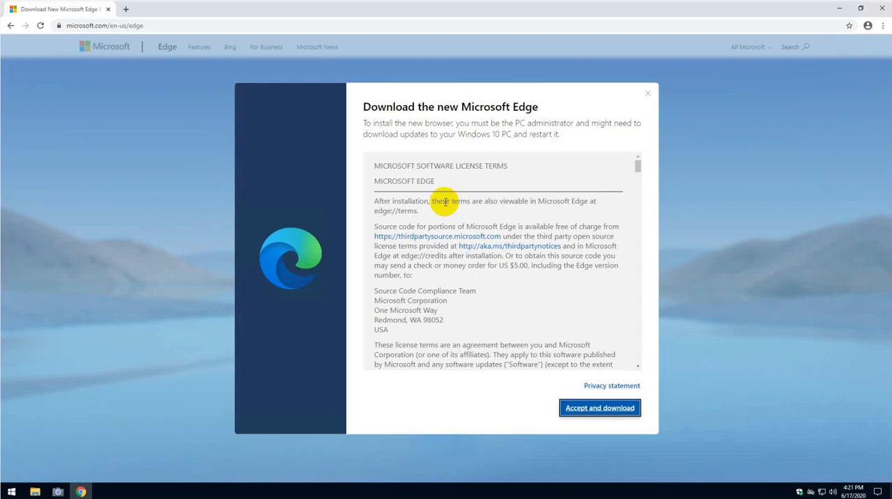
mouse_move(599, 408)
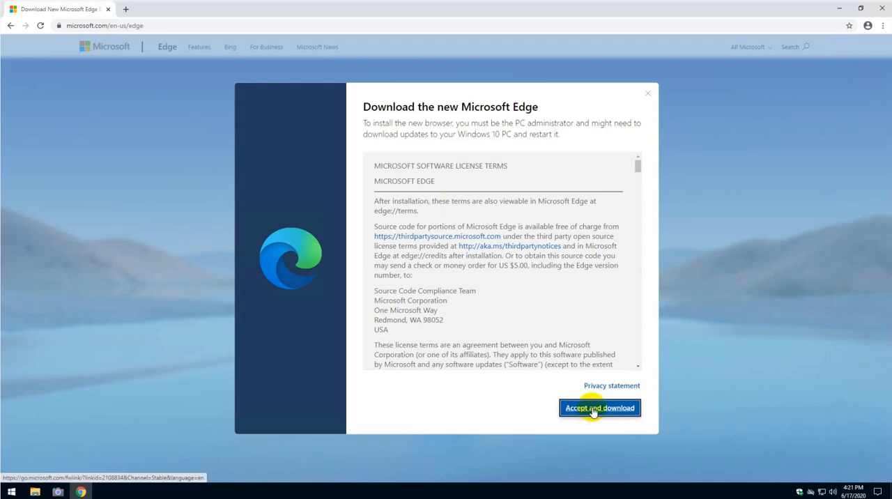
left_click(599, 408)
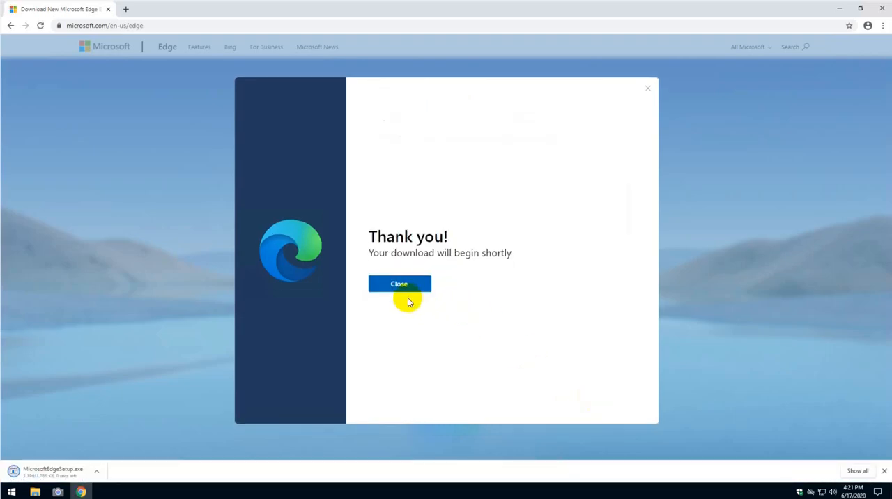
left_click(400, 284)
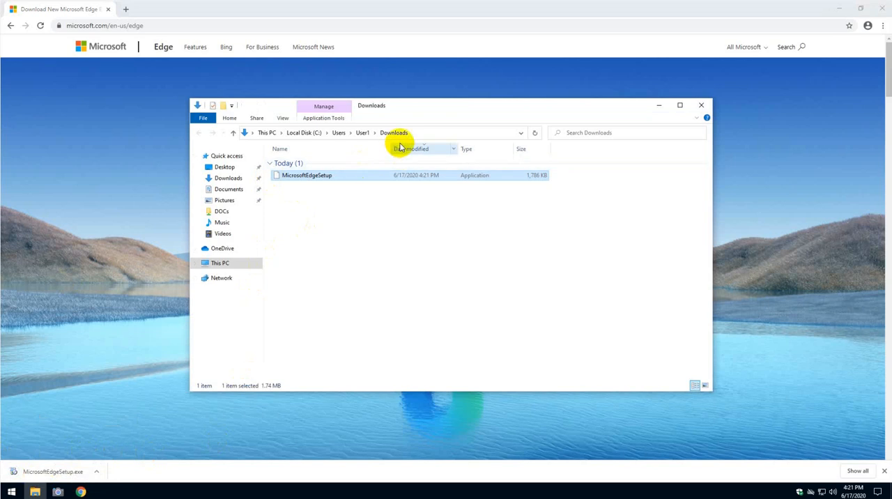
Step: Bring up the context menu for MicrosoftEdgeSetup in the Downloads folder
right_click(307, 175)
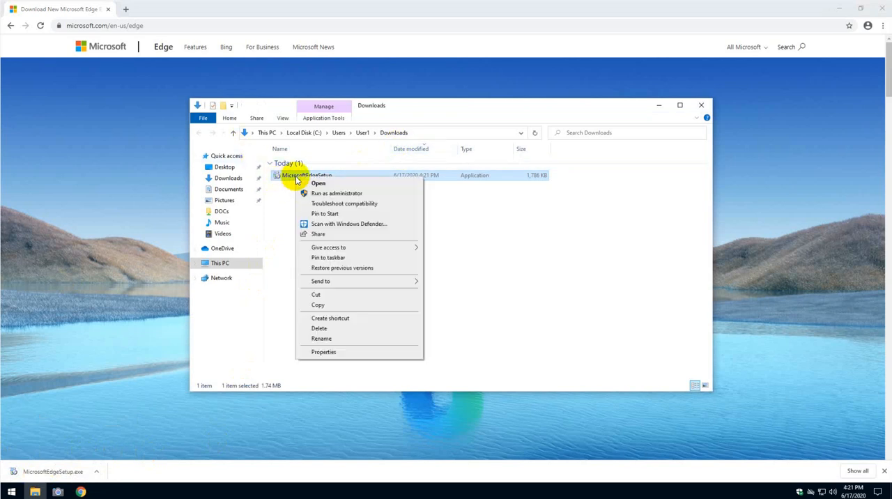
left_click(318, 182)
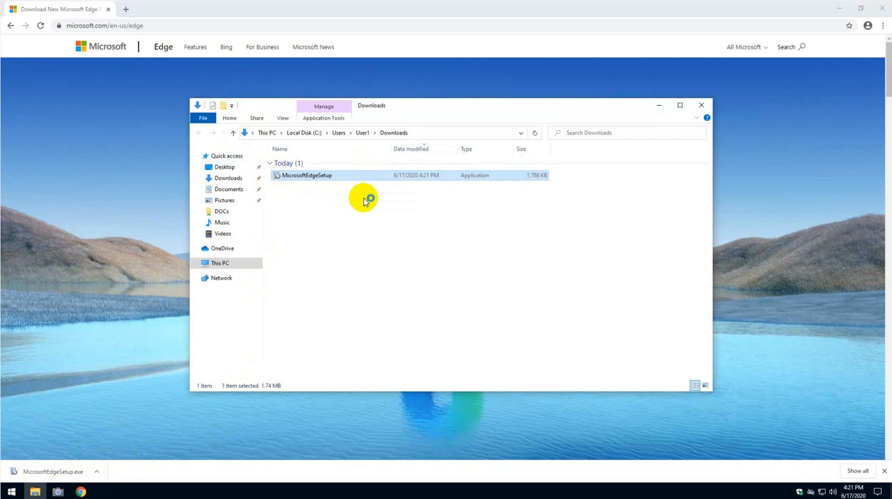
Step: Run MicrosoftEdgeSetup so the installer starts getting the new Microsoft Edge
double_click(307, 175)
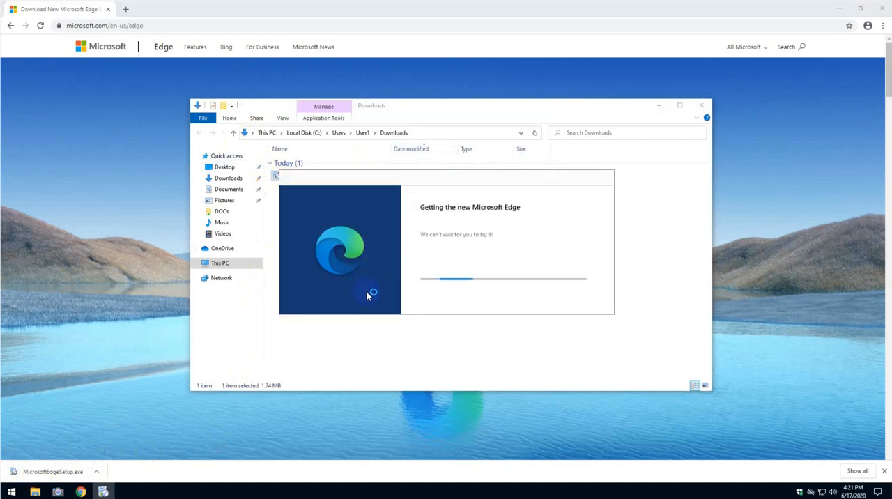
mouse_move(460, 303)
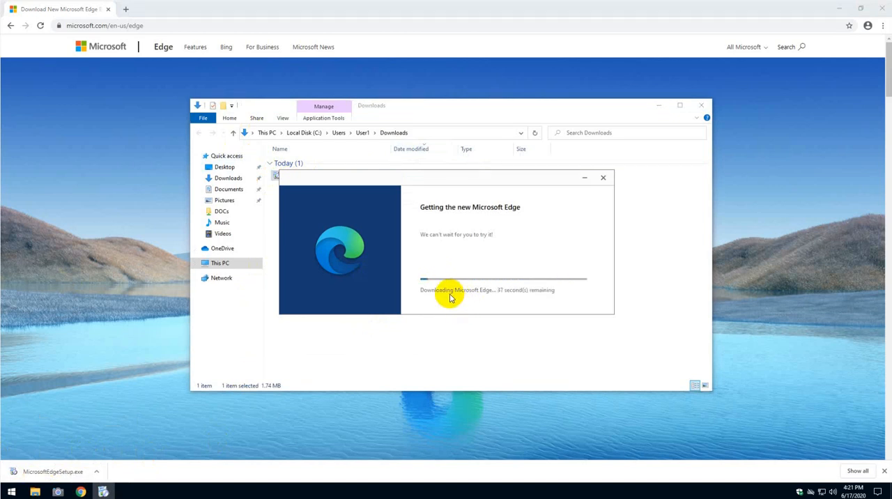
mouse_move(521, 309)
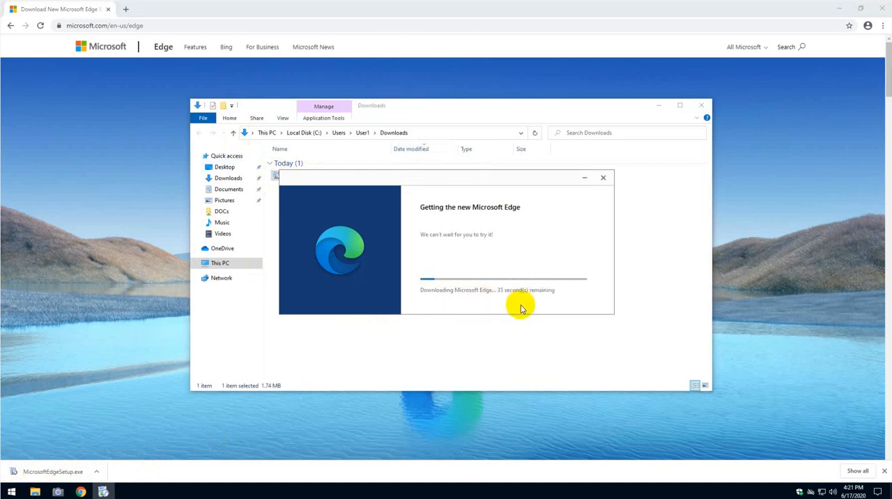
mouse_move(470, 366)
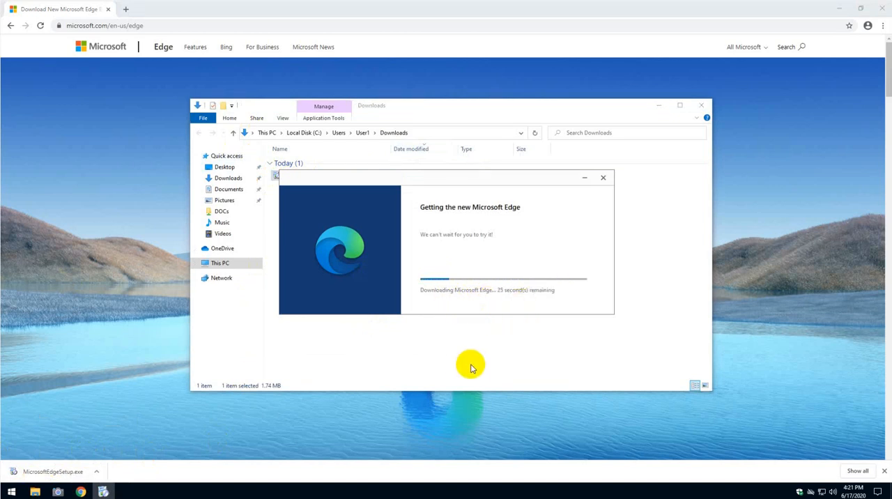
mouse_move(534, 361)
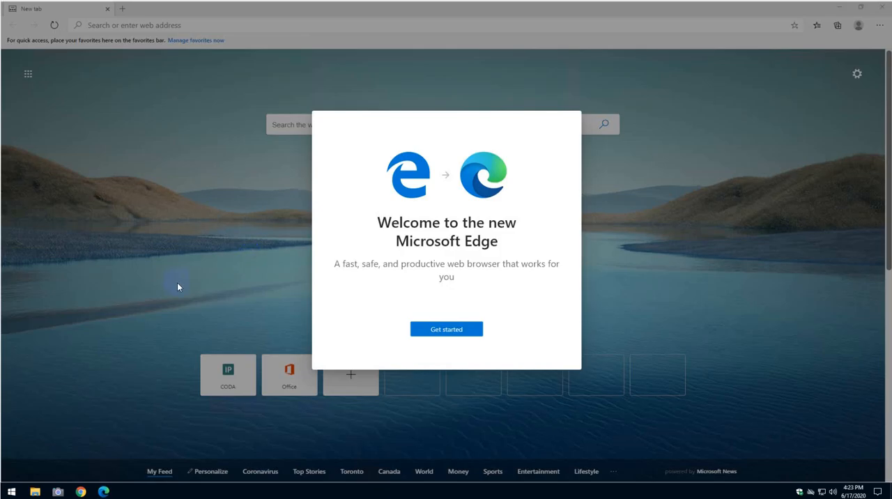
mouse_move(189, 267)
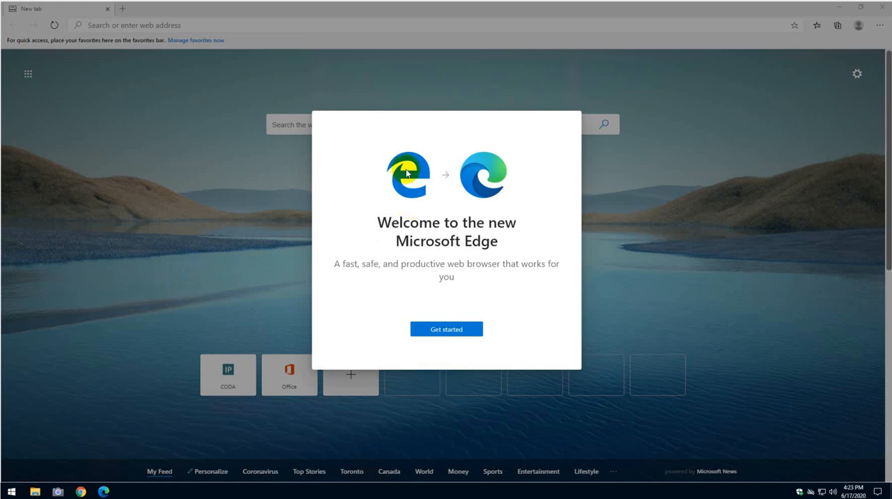
mouse_move(408, 189)
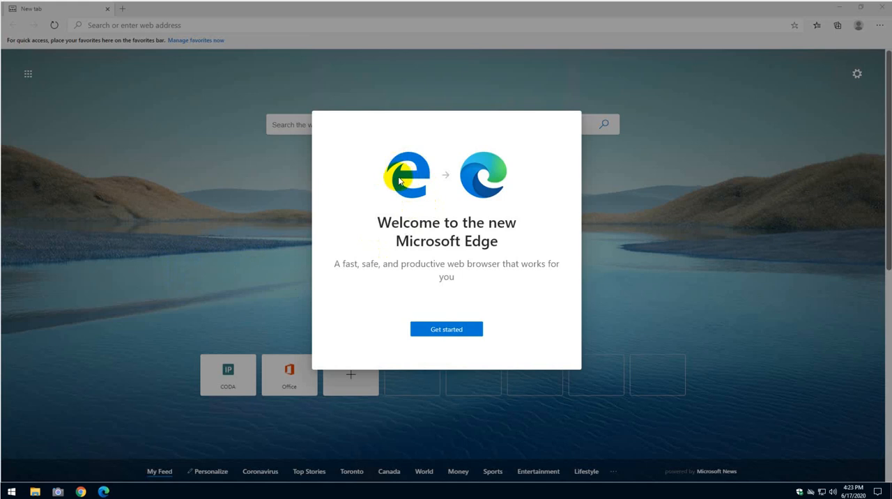
mouse_move(202, 227)
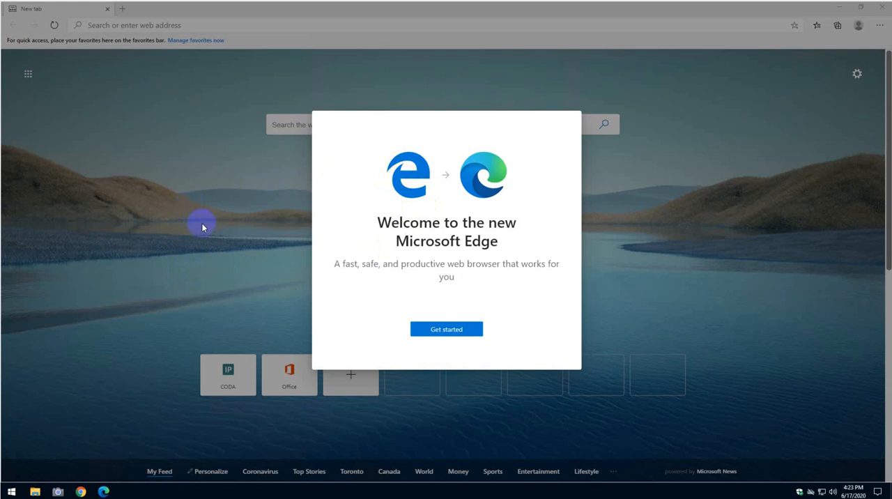
mouse_move(425, 228)
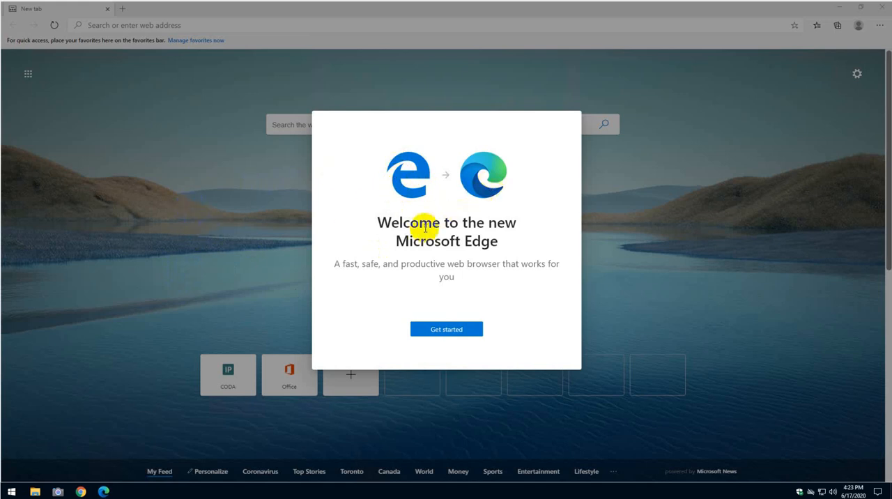
Step: Choose Get started on the Welcome to the new Microsoft Edge screen
left_click(446, 328)
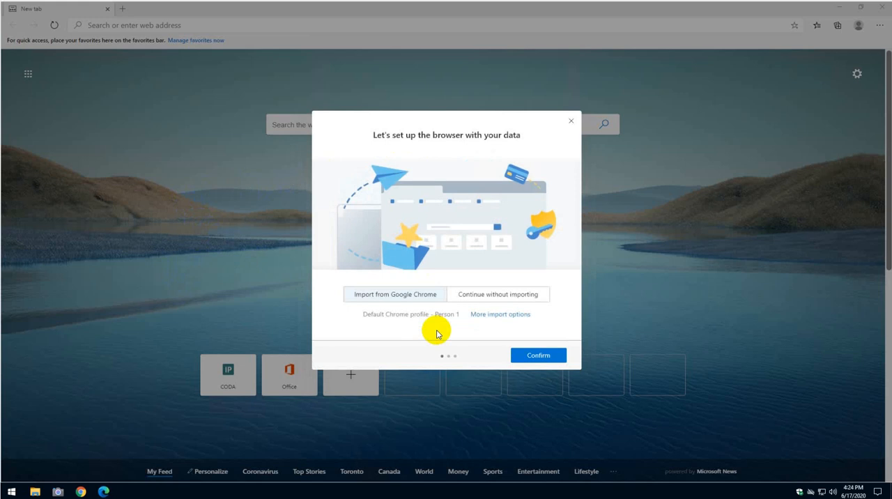
mouse_move(442, 285)
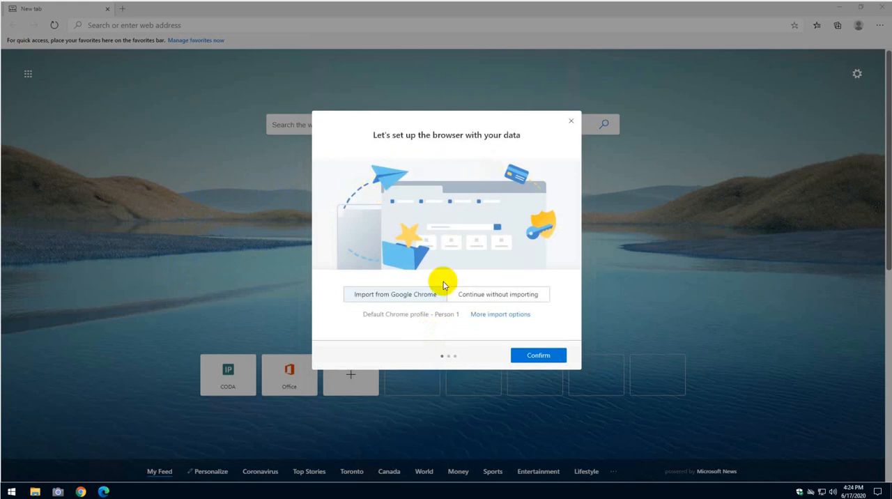
mouse_move(397, 308)
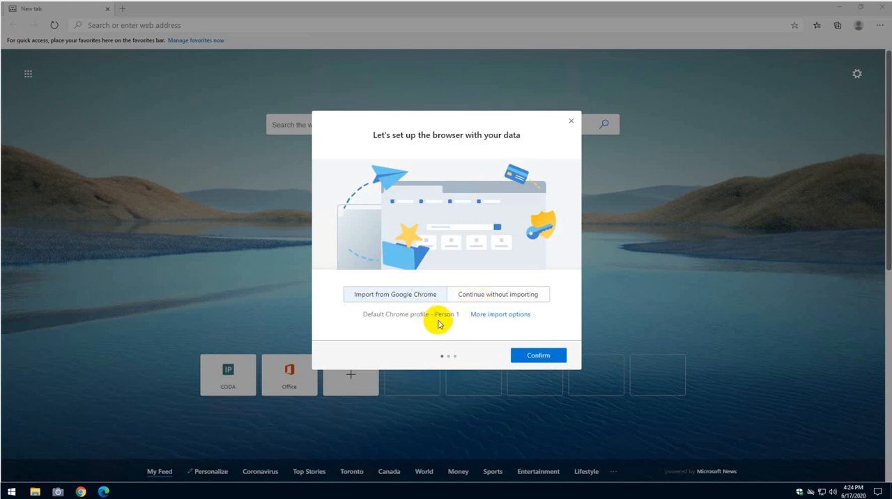
mouse_move(437, 326)
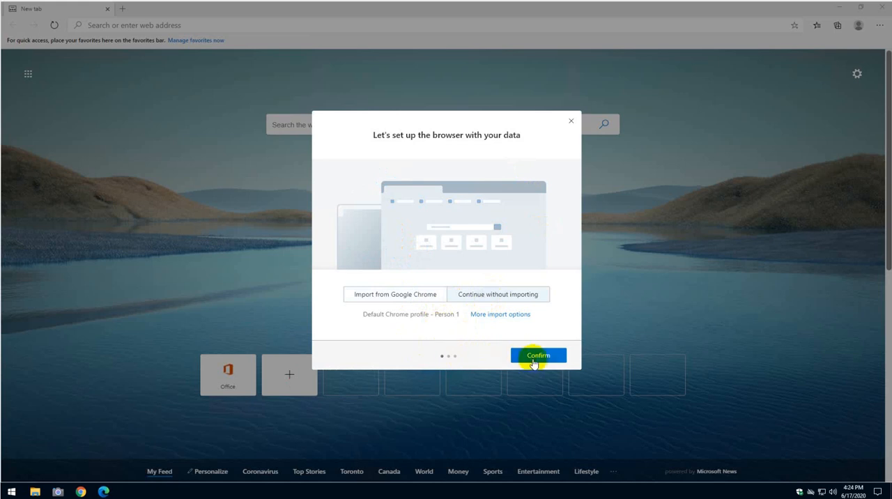
Step: Confirm Continue without importing, skipping Google Chrome data import
left_click(537, 356)
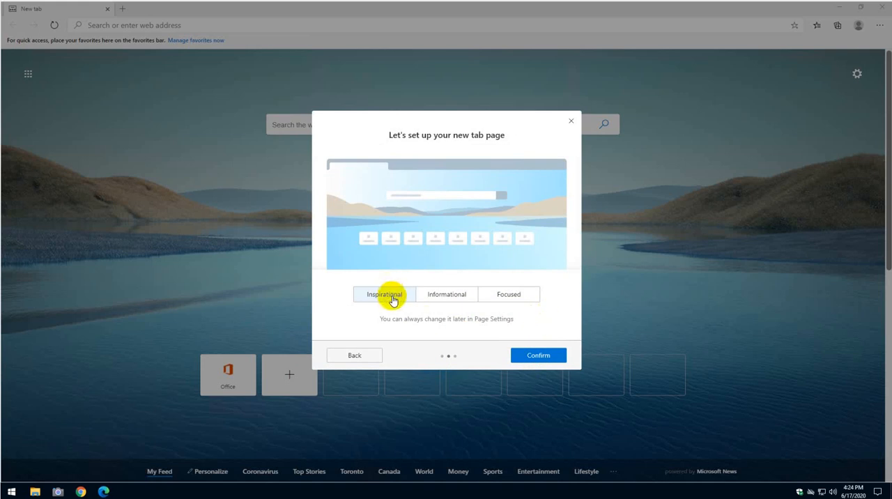
Step: Preview the Focused new tab layout, then choose Inspirational
left_click(446, 294)
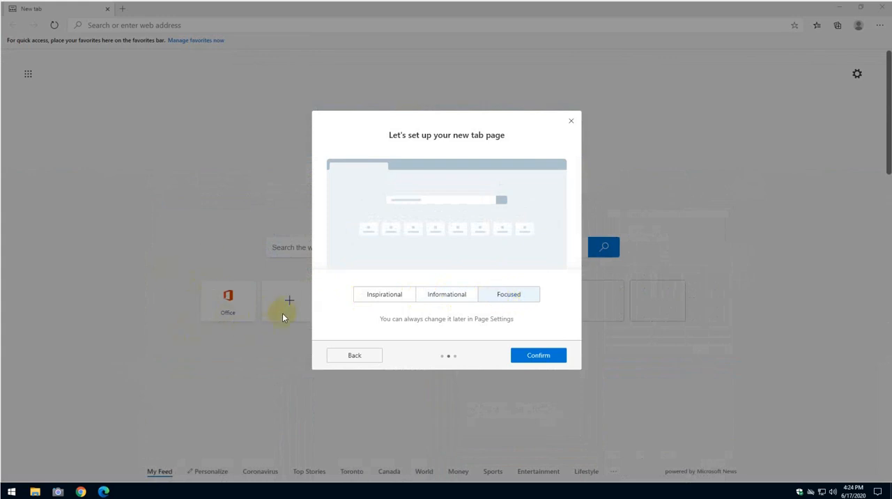
mouse_move(262, 361)
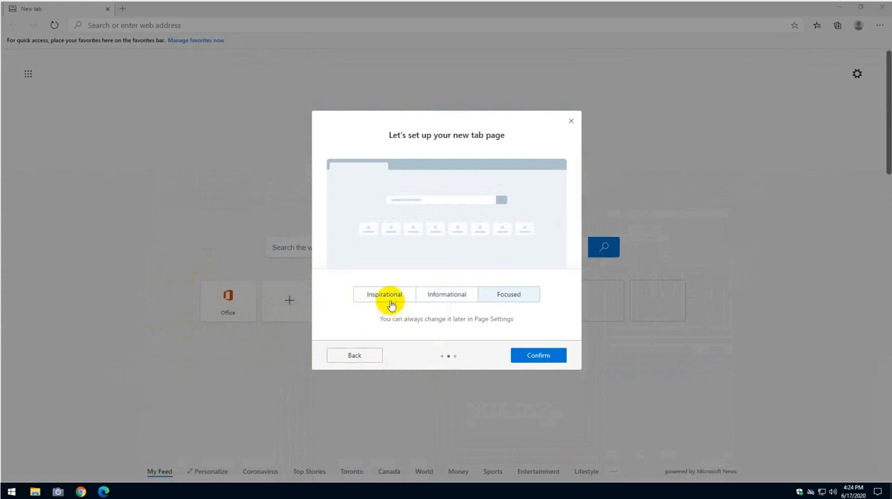
left_click(539, 355)
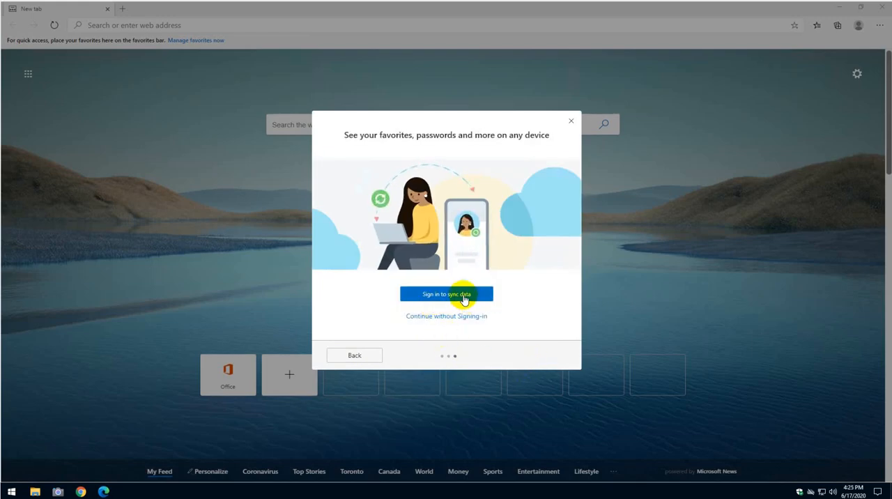
mouse_move(459, 324)
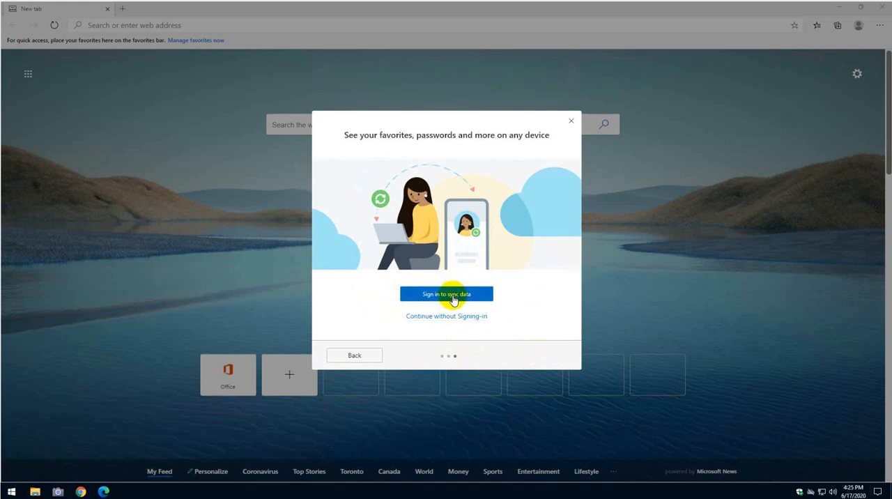
mouse_move(456, 319)
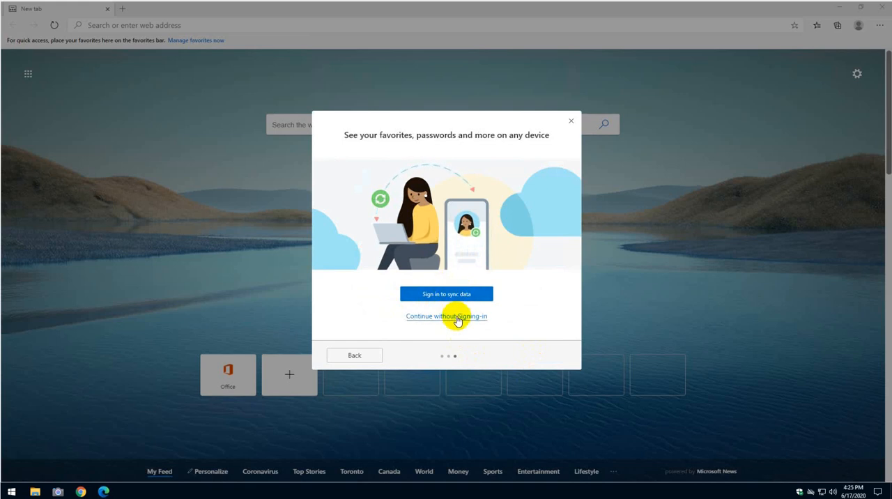
Step: Continue without signing in to sync favorites and passwords
left_click(447, 316)
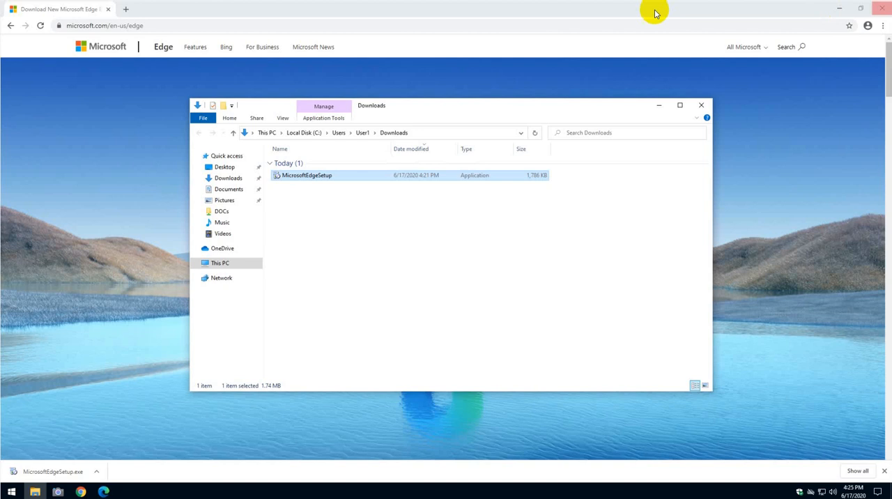
Step: Close the old windows and relaunch Microsoft Edge from the desktop
left_click(701, 106)
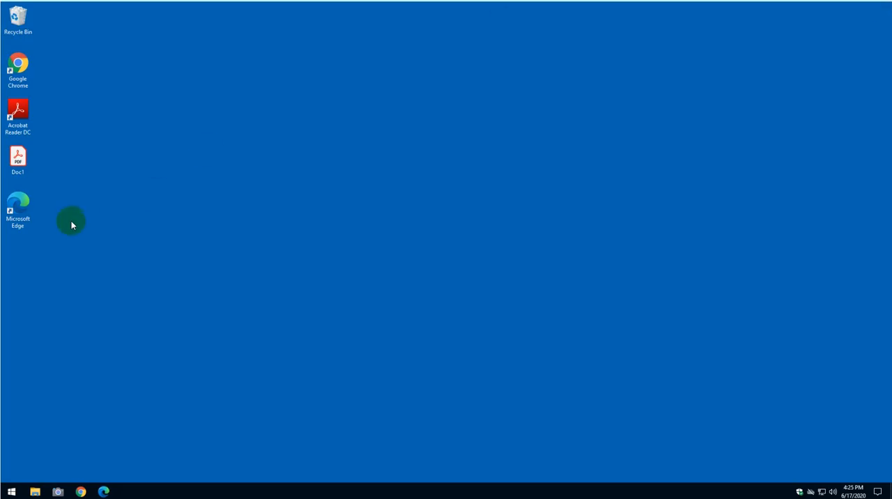
right_click(17, 206)
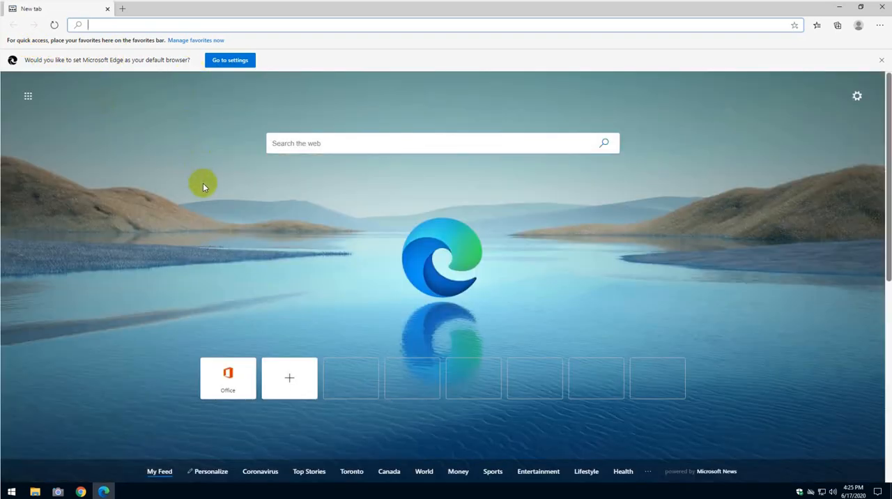
Step: In Default apps, replace Google Chrome with Microsoft Edge as the web browser
left_click(882, 60)
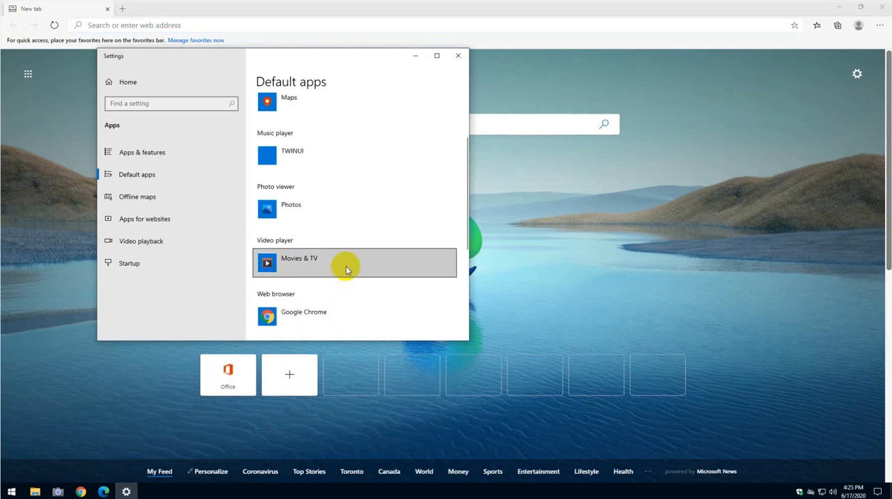
left_click(303, 316)
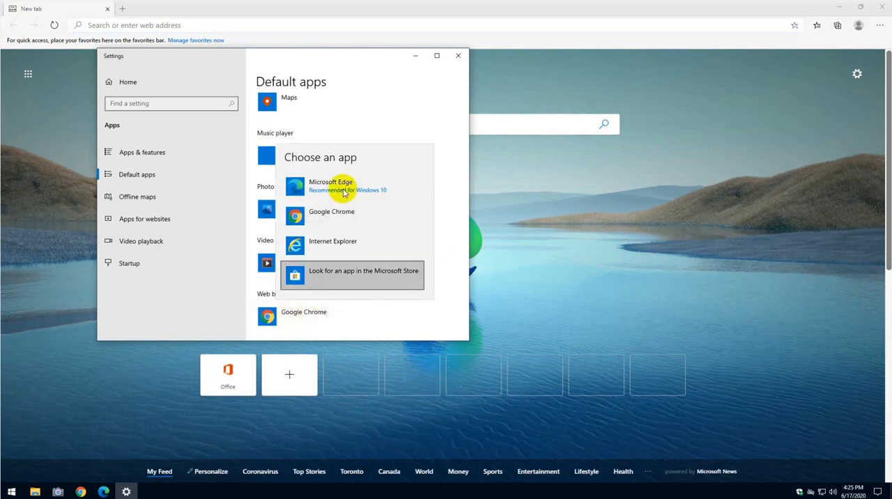
left_click(331, 185)
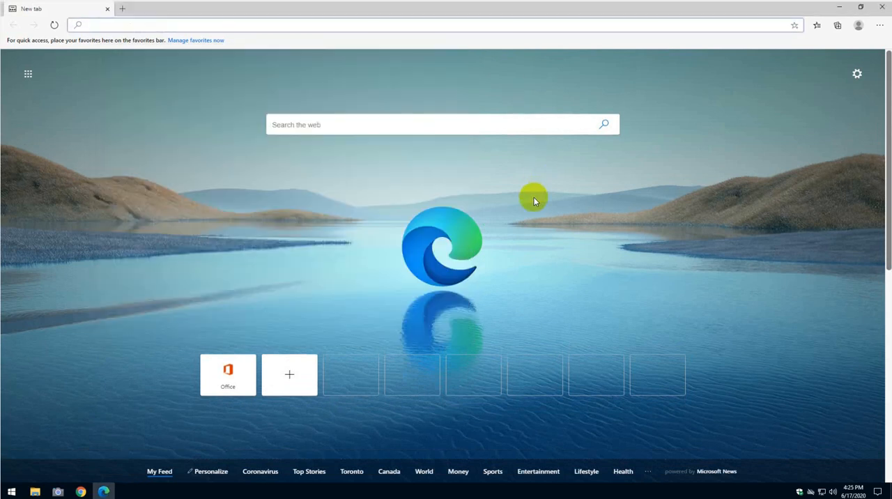
Step: Open Edge settings on Privacy and services, showing Balanced tracking prevention
left_click(91, 25)
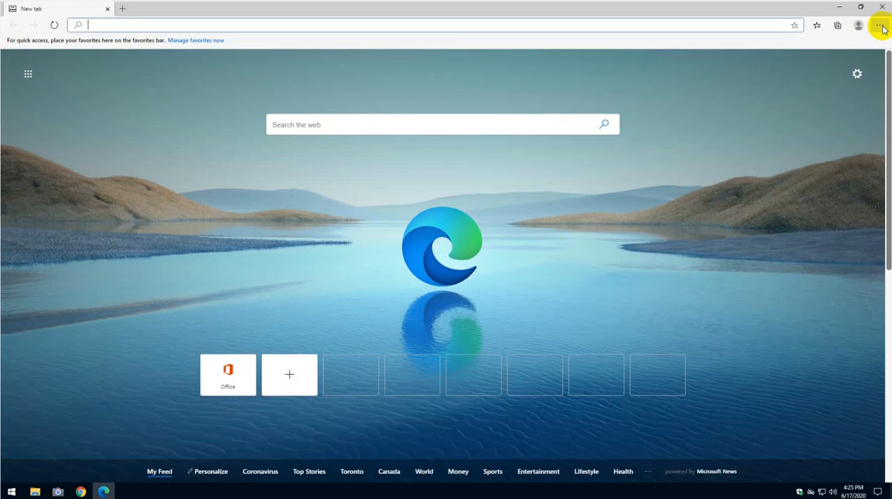
left_click(879, 25)
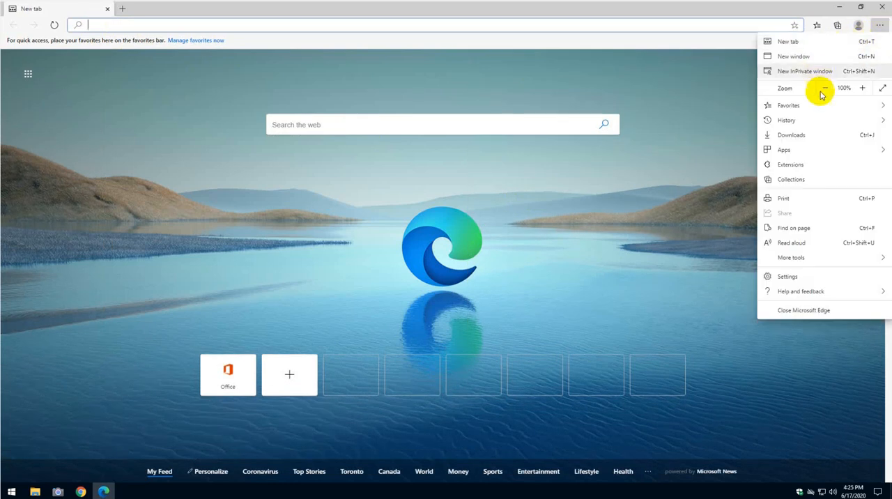
mouse_move(801, 276)
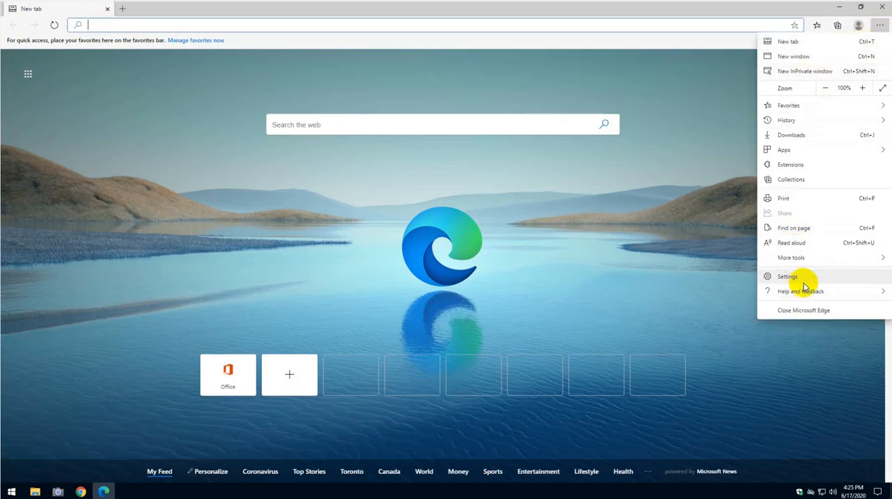
mouse_move(791, 87)
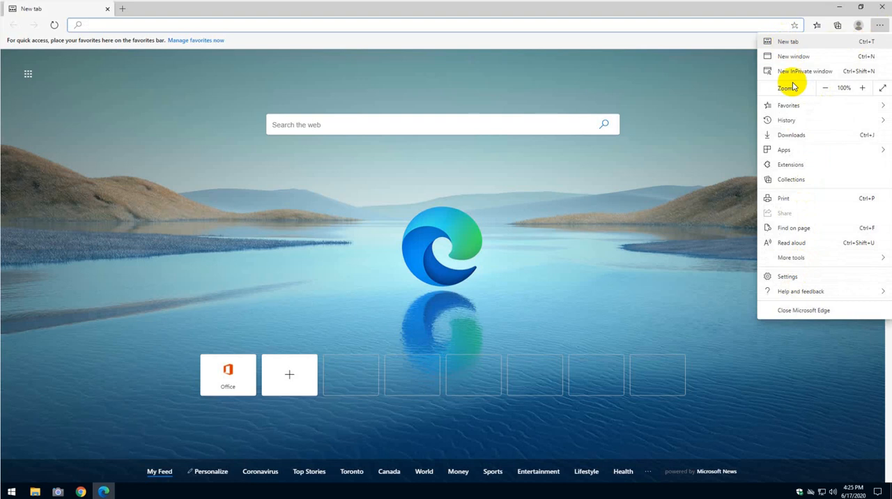
mouse_move(754, 131)
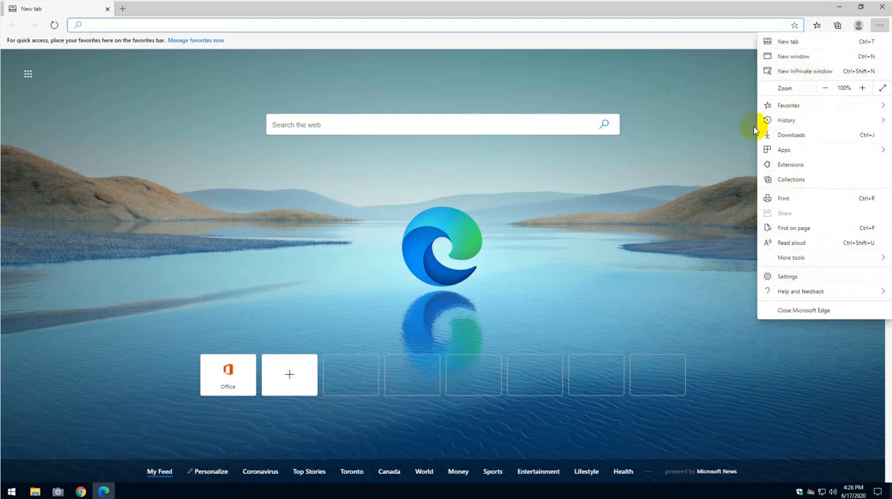
mouse_move(820, 140)
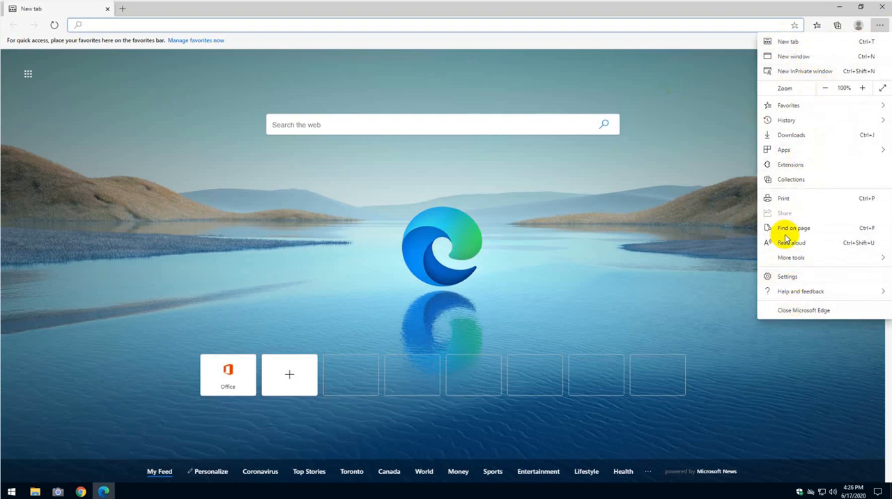
mouse_move(788, 277)
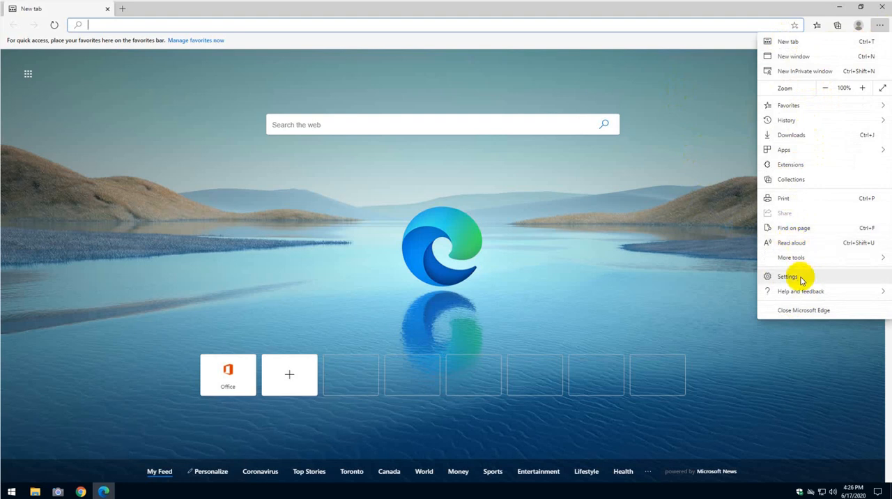
mouse_move(771, 230)
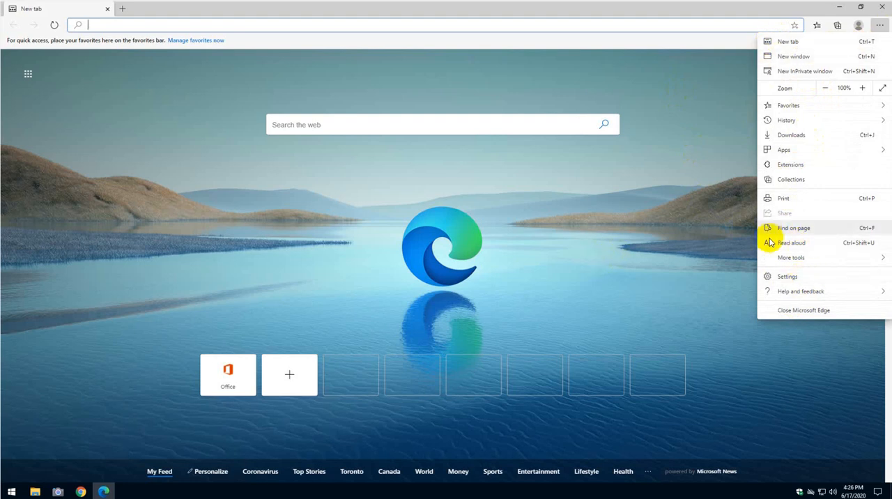
left_click(787, 276)
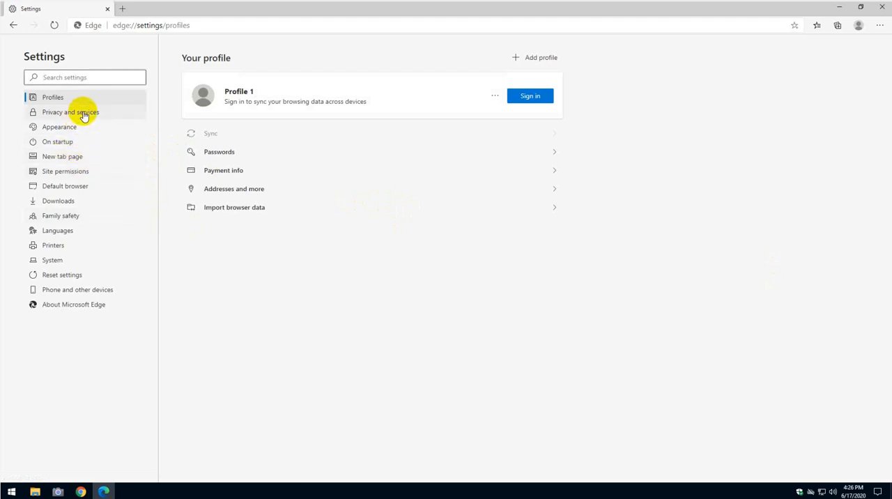
left_click(71, 112)
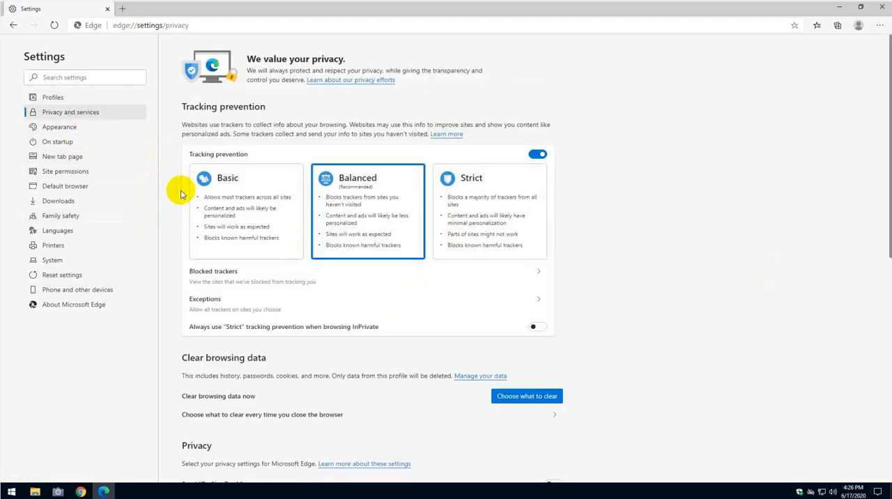
mouse_move(183, 242)
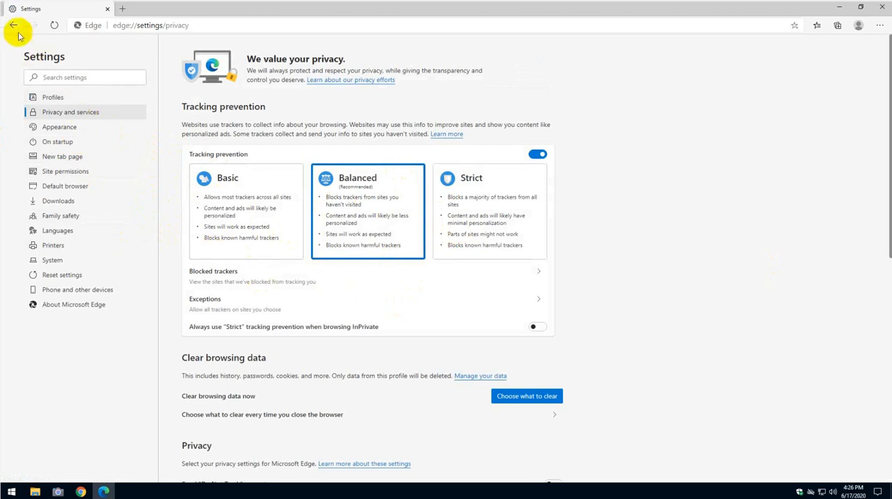
Step: Go back from the Privacy and services settings page
left_click(53, 97)
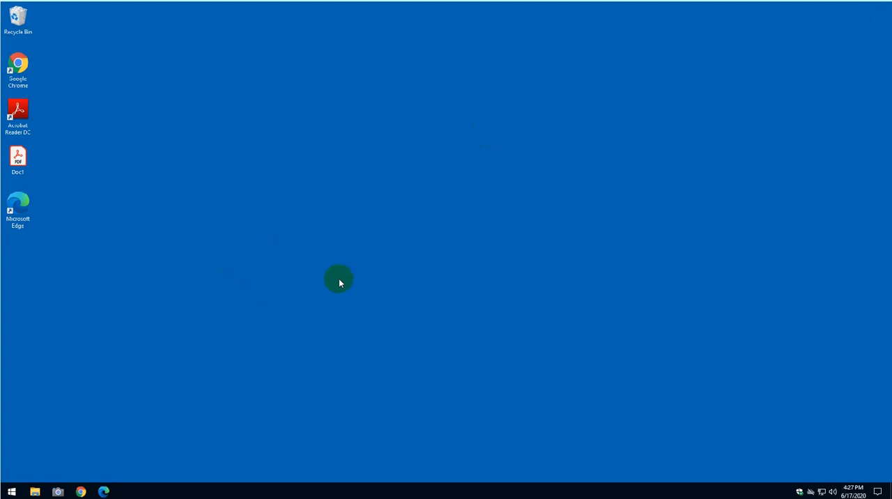
mouse_move(270, 246)
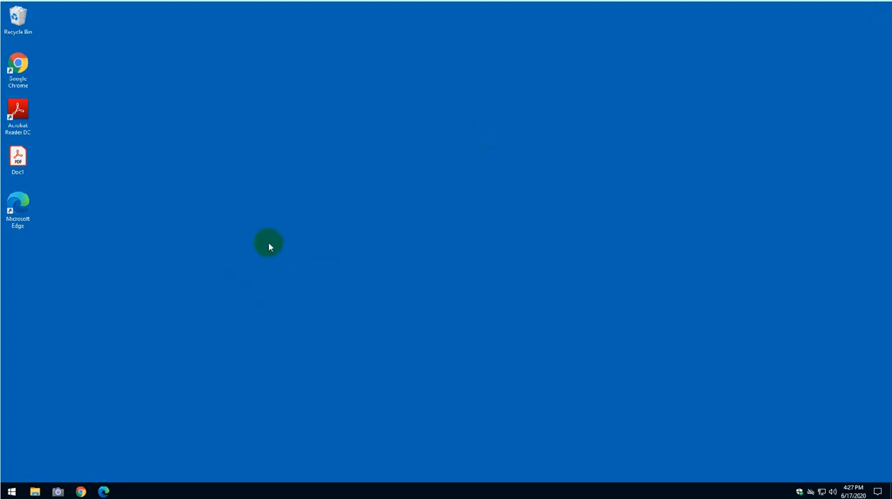
mouse_move(263, 250)
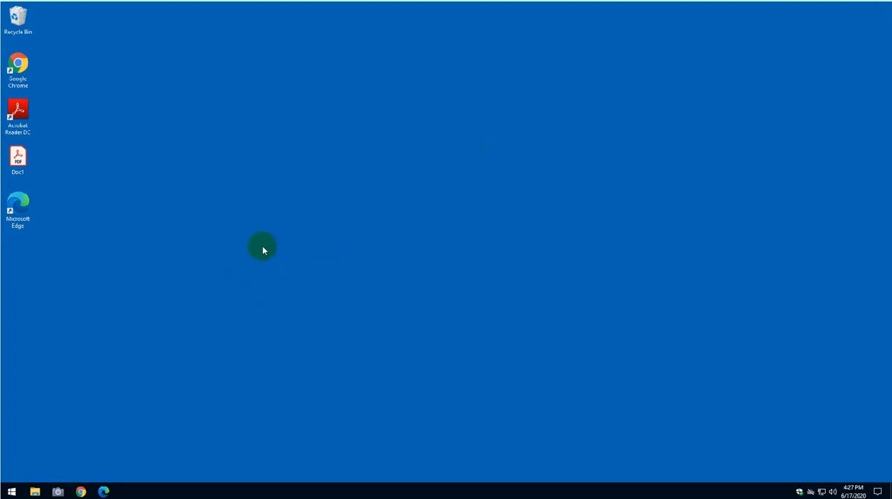
mouse_move(376, 333)
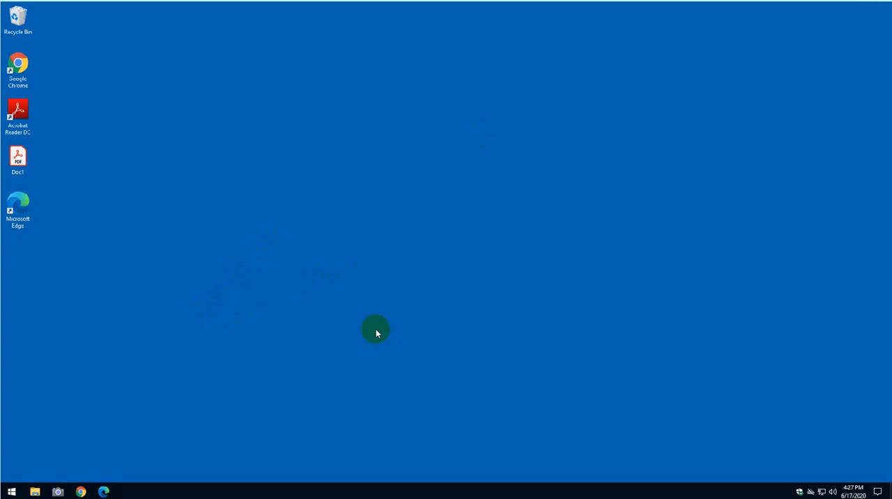